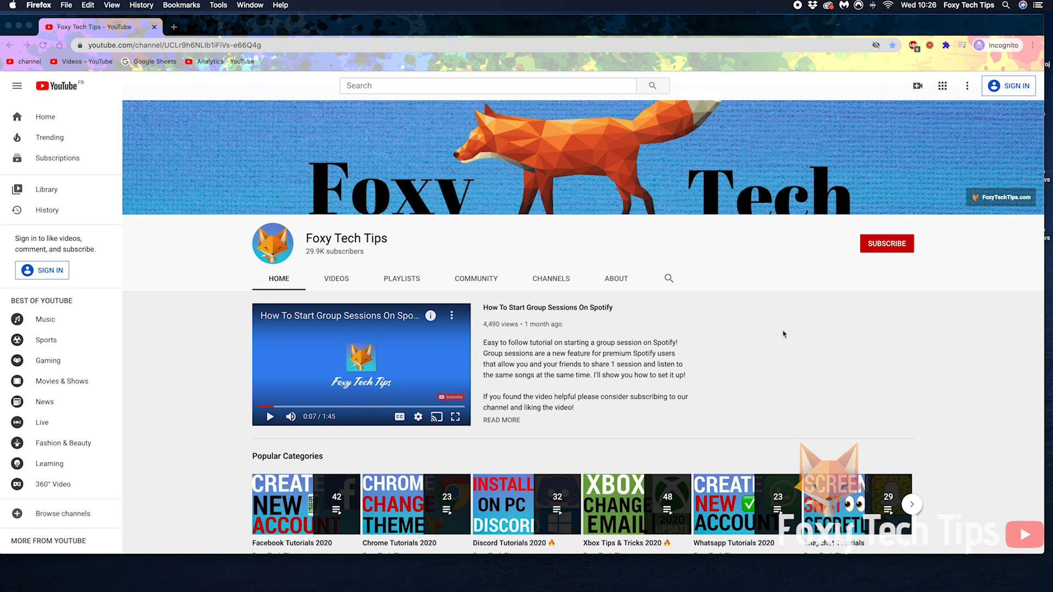
pyautogui.moveTo(94, 72)
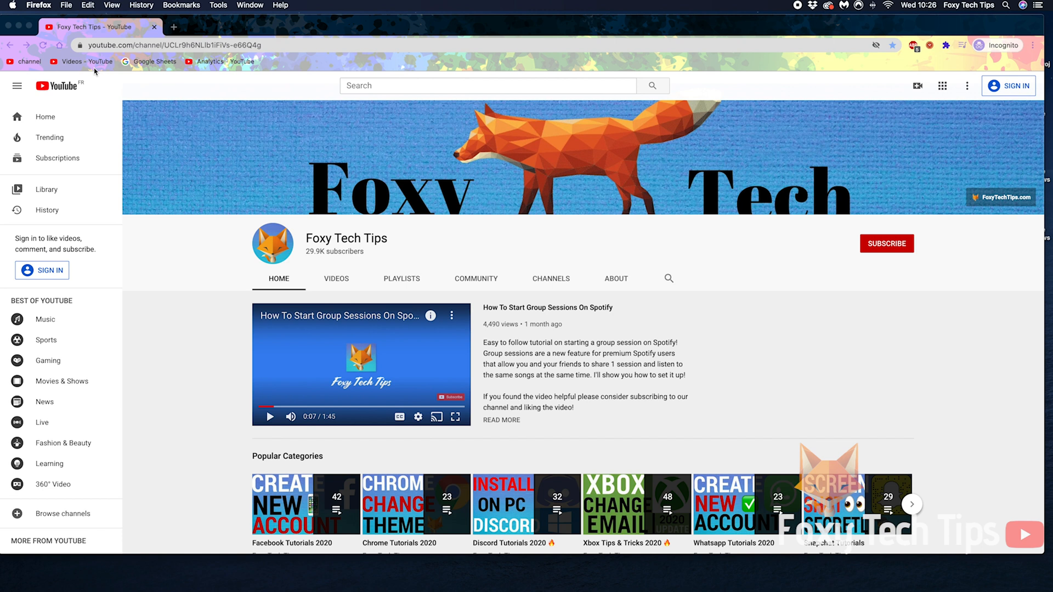
pyautogui.moveTo(28, 27)
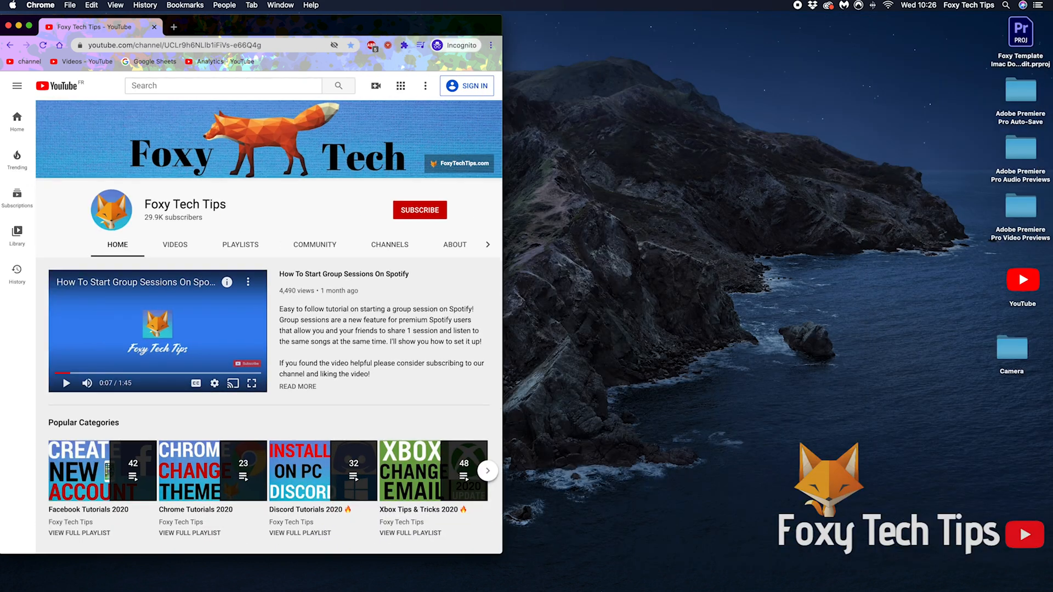
# Step: Launch Firefox from the Dock so its New Tab window appears over Chrome
pyautogui.click(773, 575)
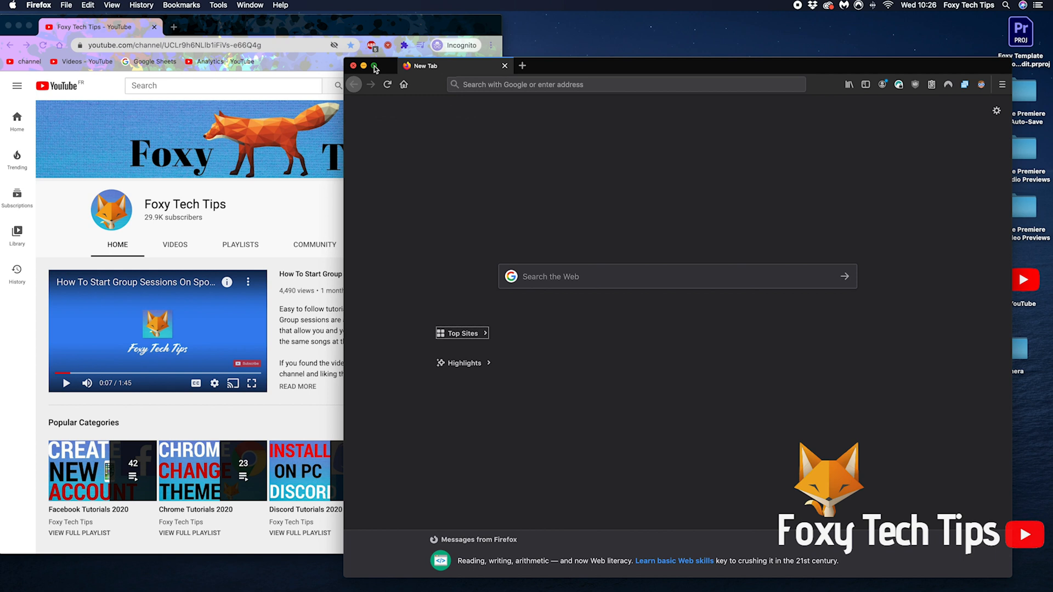
pyautogui.moveTo(399, 73)
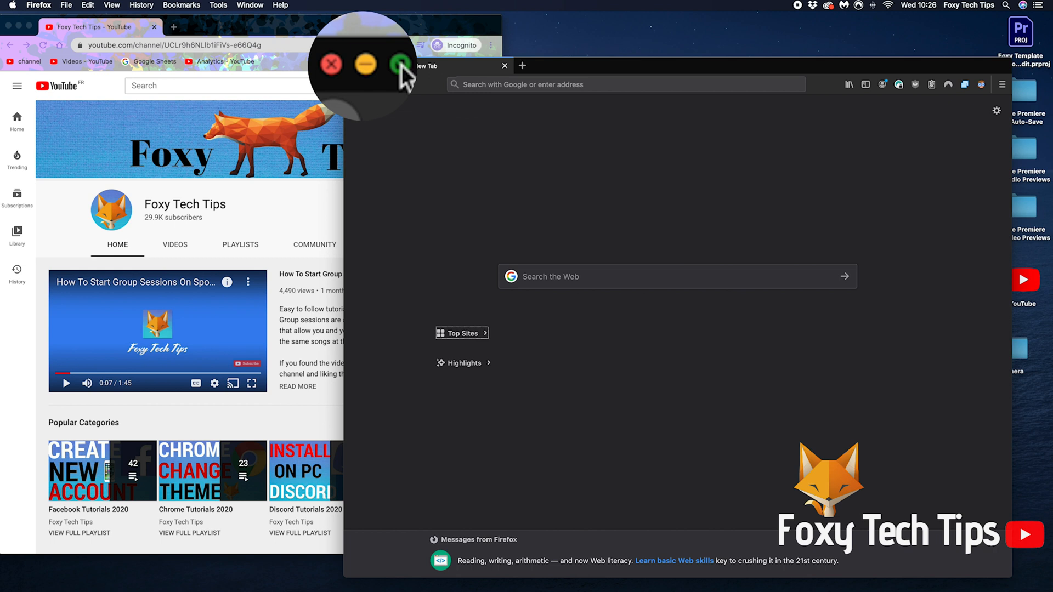
# Step: Tile Firefox to the right half of the screen via the green button's menu
pyautogui.click(399, 65)
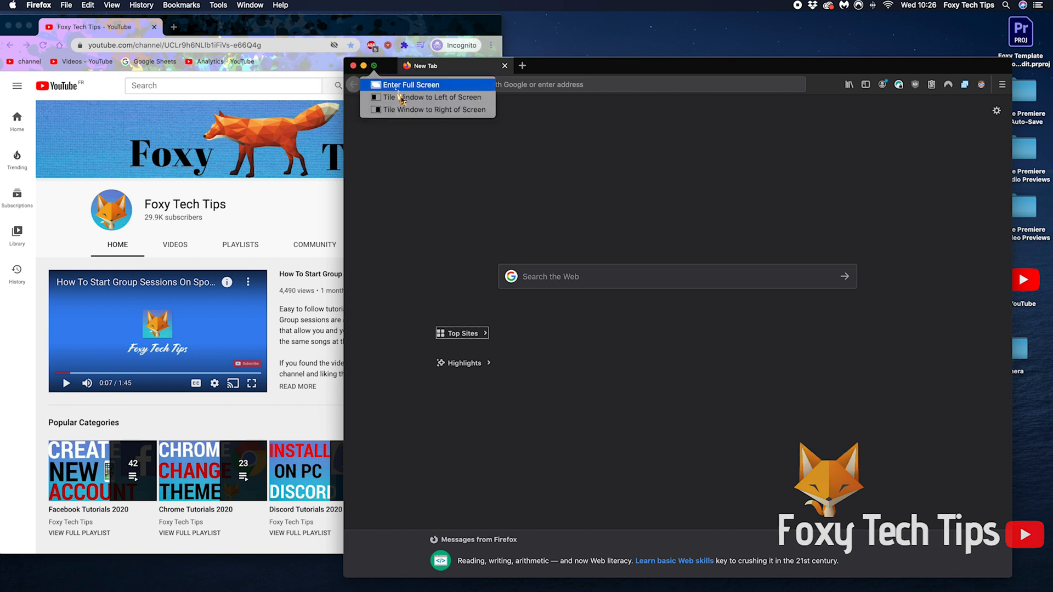
pyautogui.moveTo(380, 116)
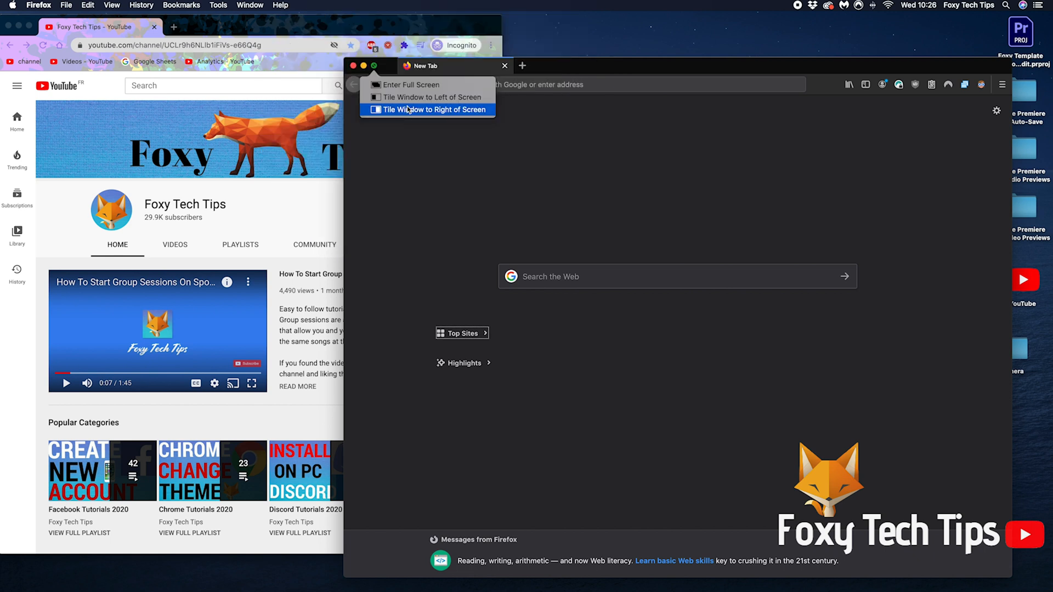
pyautogui.click(428, 109)
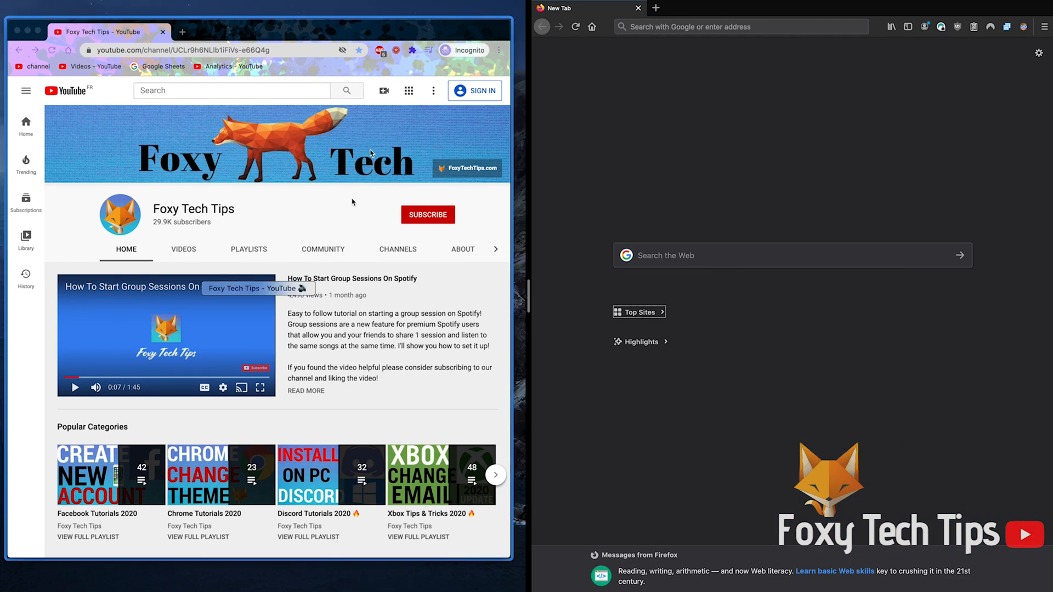
pyautogui.moveTo(342, 212)
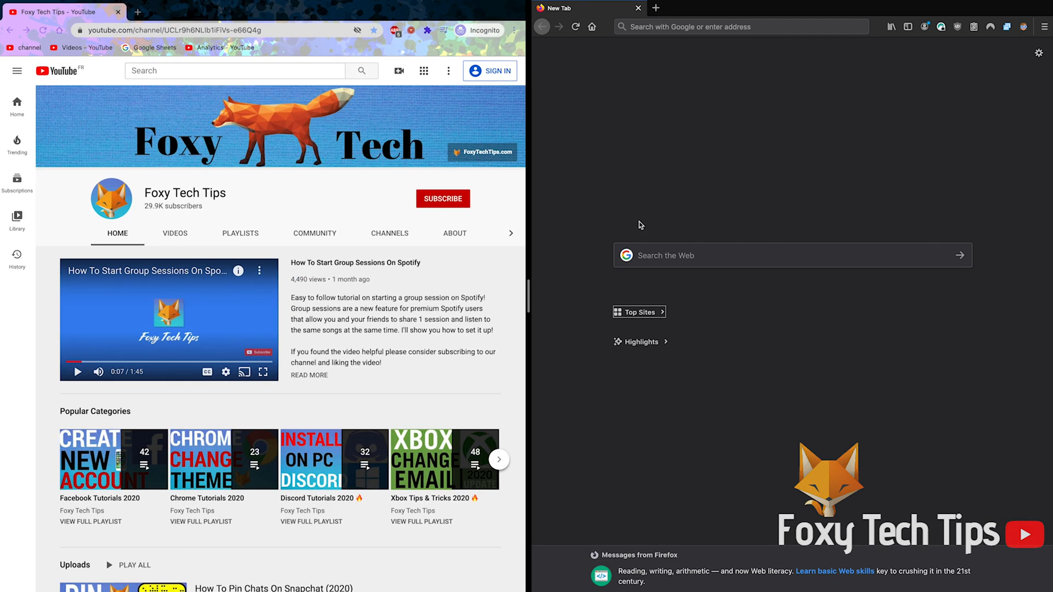
pyautogui.moveTo(525, 306)
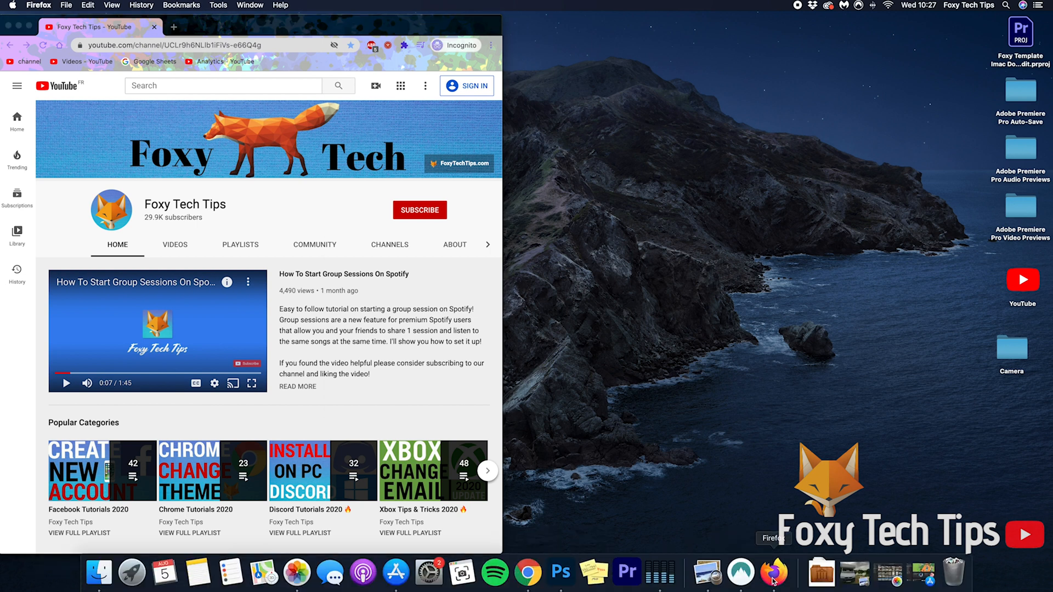
# Step: Restore the Firefox window from the Dock after leaving Split View
pyautogui.click(769, 574)
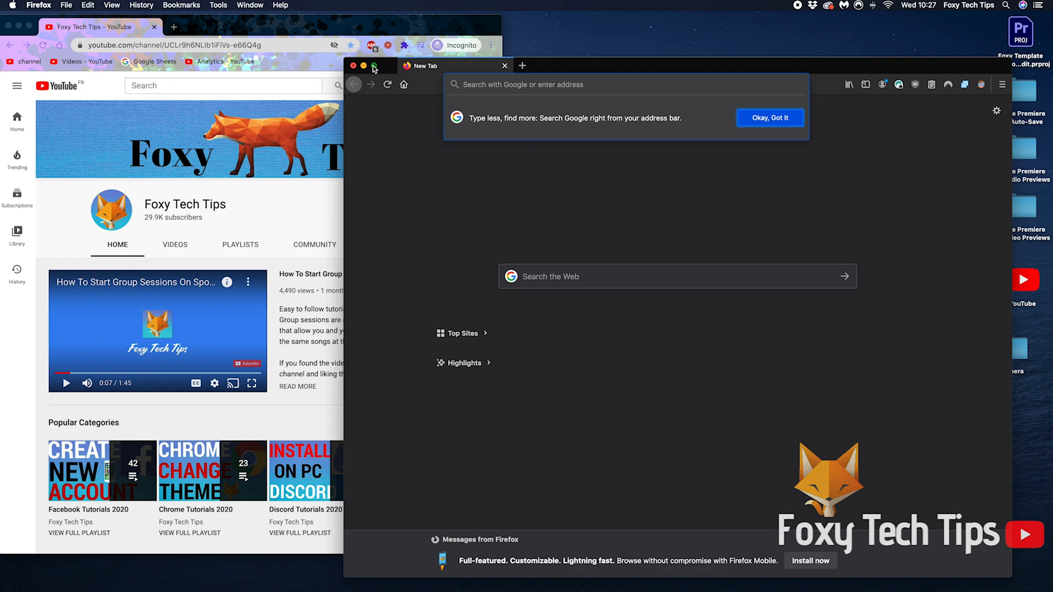